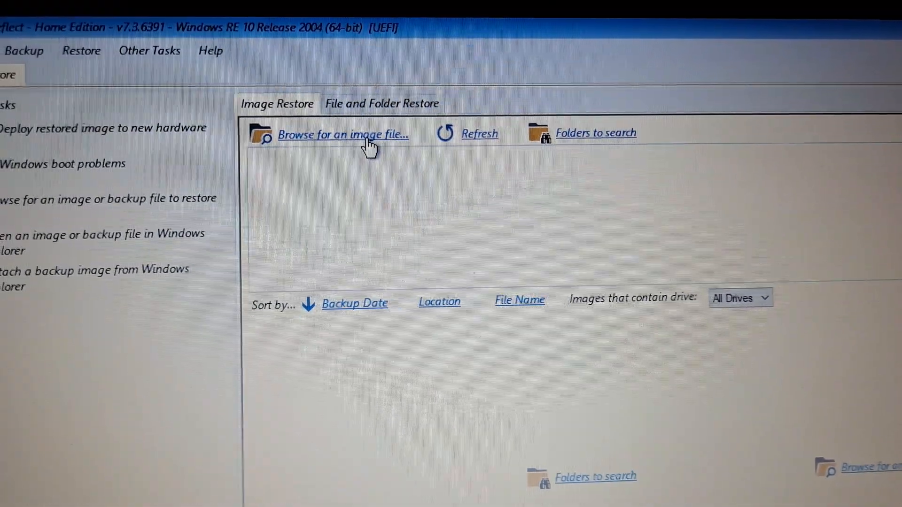
- Browse for an image file into Silver Terabyte (D:) > Macrium Images to list the .mrimg backups
{"action": "left_click", "coordinate": [342, 134]}
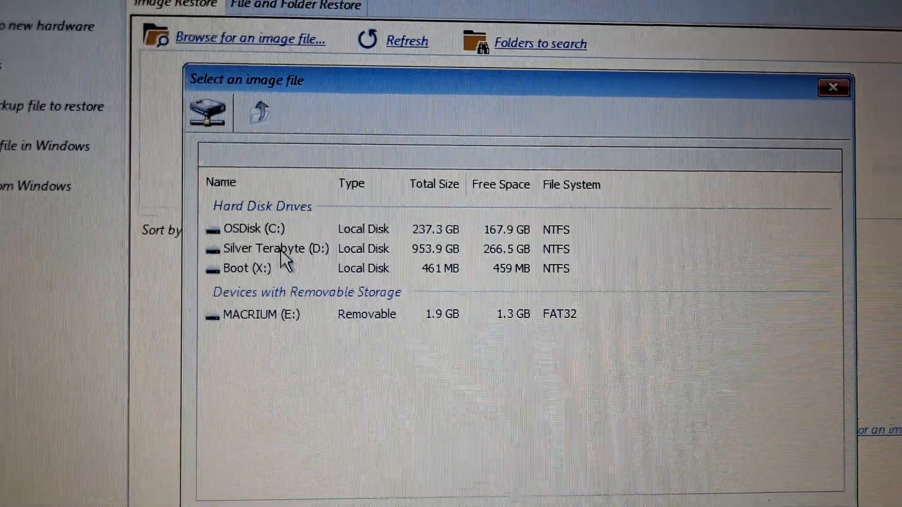
{"action": "left_click", "coordinate": [270, 248]}
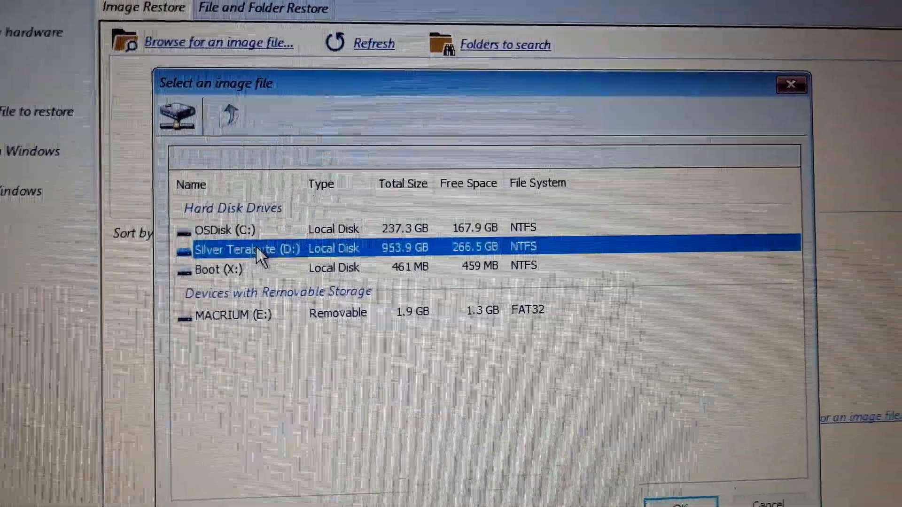
{"action": "double_click", "coordinate": [247, 247]}
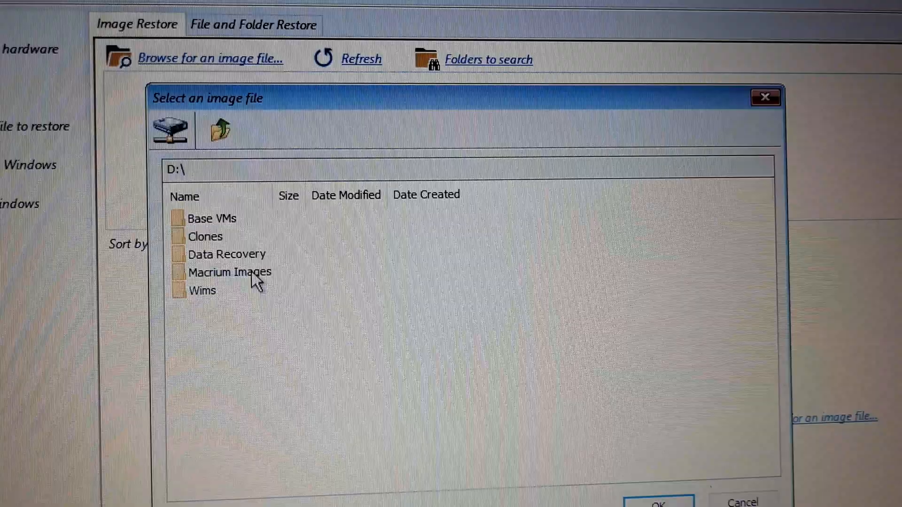
{"action": "left_click", "coordinate": [229, 271]}
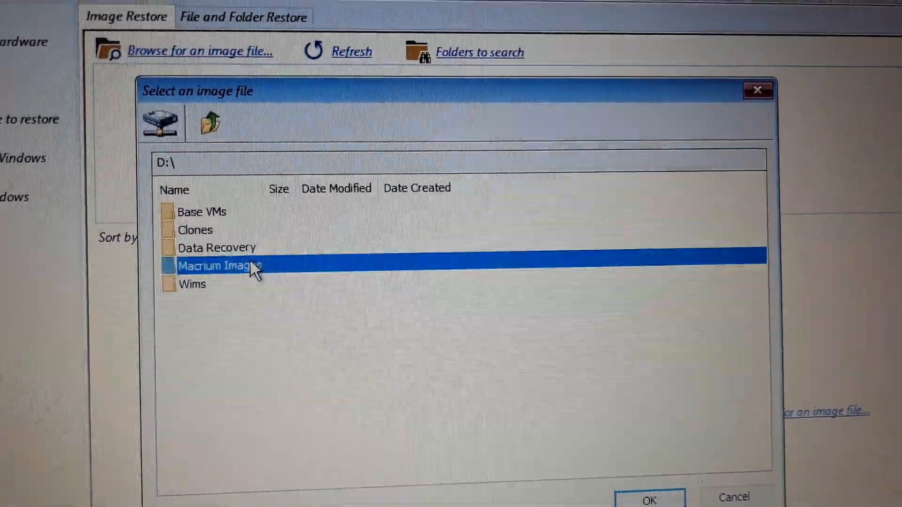
{"action": "double_click", "coordinate": [219, 266]}
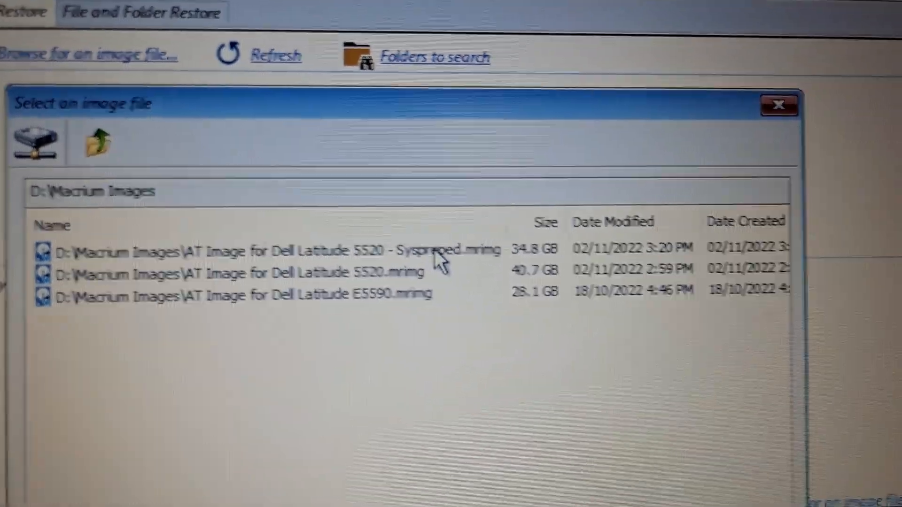
- Choose 'AT Image for Dell Latitude 5520 - Syspreped.mrimg' as the restore source
{"action": "left_click", "coordinate": [270, 252]}
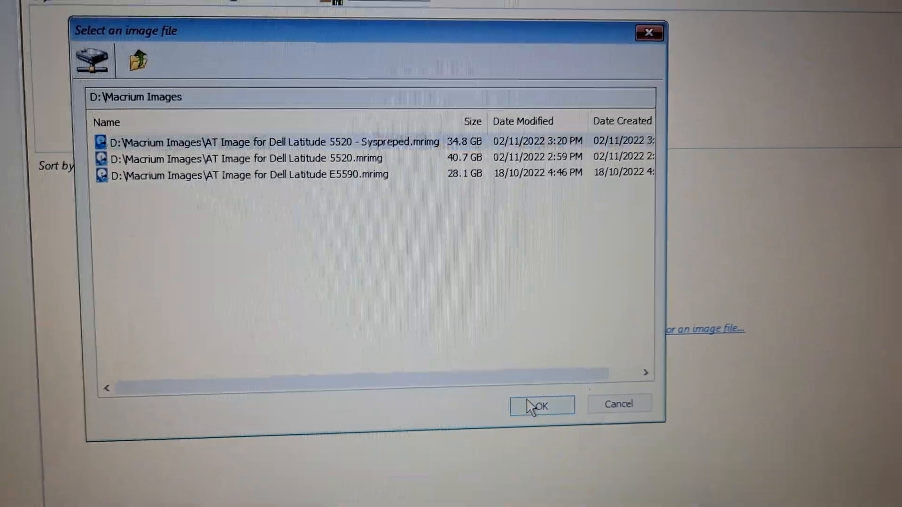
{"action": "left_click", "coordinate": [541, 405]}
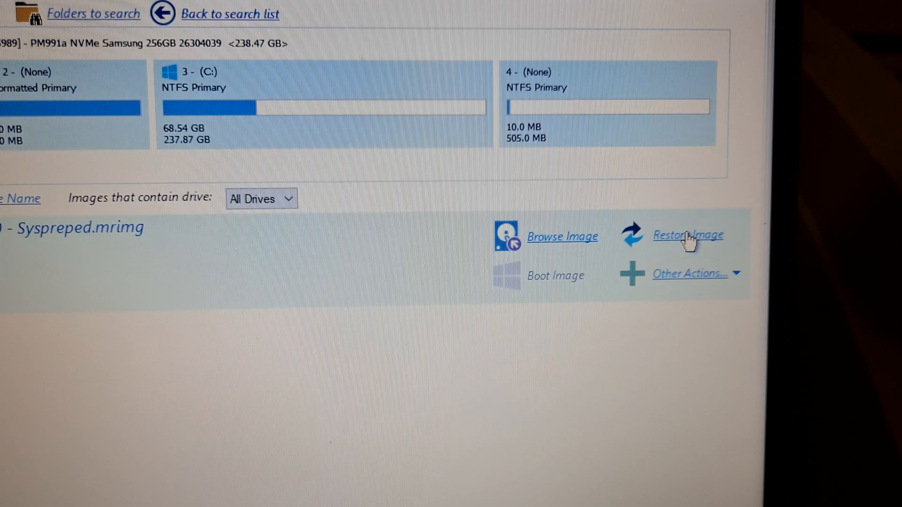
- Start Restore Image and set GPT Disk 1 (PM991a NVMe Samsung 256GB) as the destination
{"action": "left_click", "coordinate": [687, 234]}
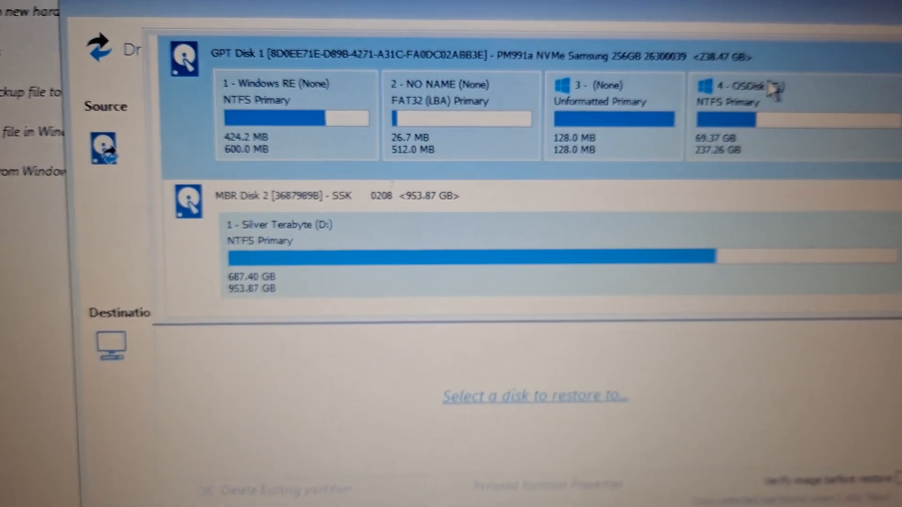
{"action": "left_click", "coordinate": [535, 396]}
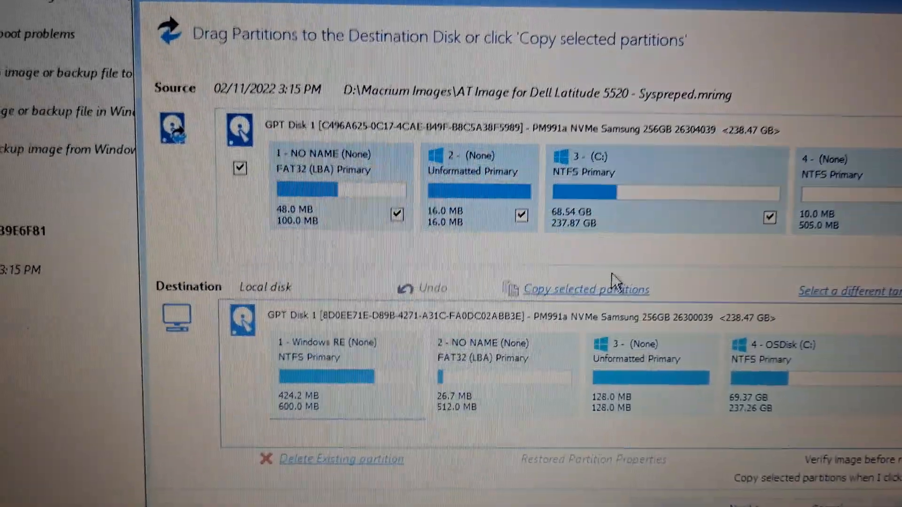
- Delete the existing partitions on the destination disk, leaving 238.47 GB unallocated
{"action": "scroll", "scroll_direction": "down", "scroll_amount": 3}
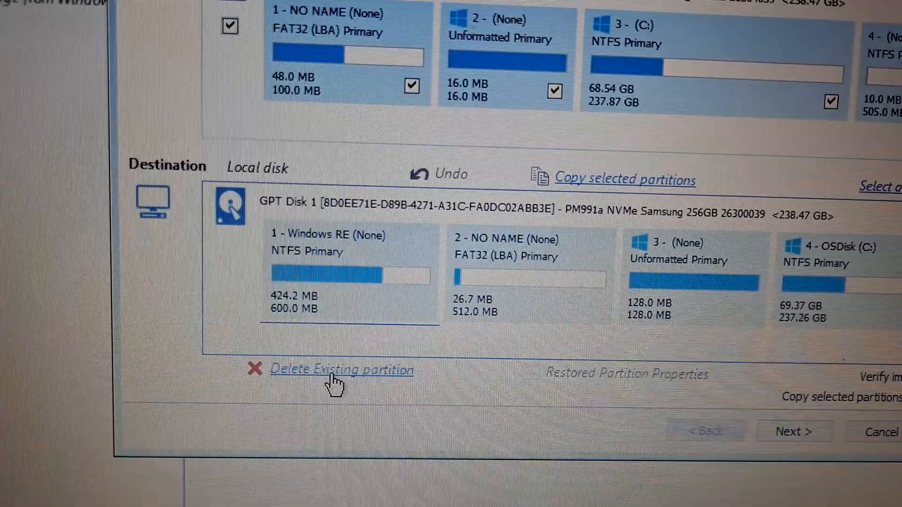
{"action": "left_click", "coordinate": [341, 369]}
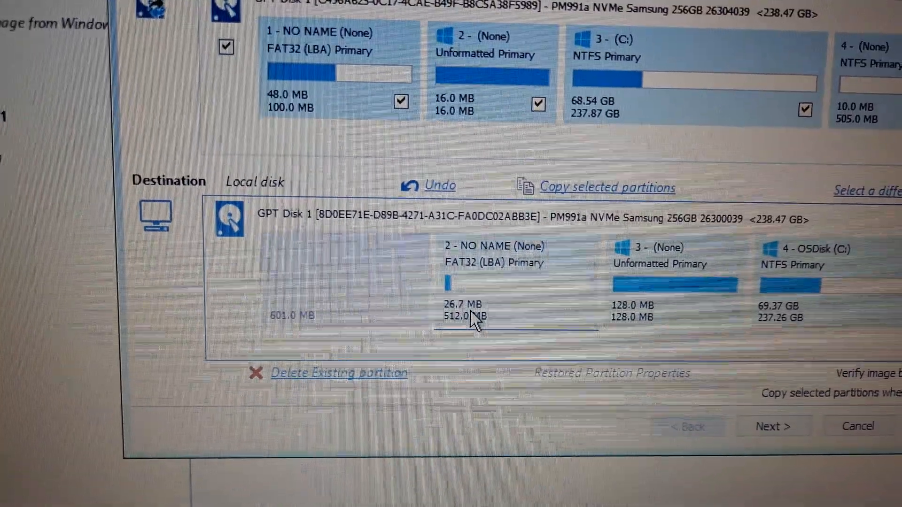
{"action": "left_click", "coordinate": [338, 373]}
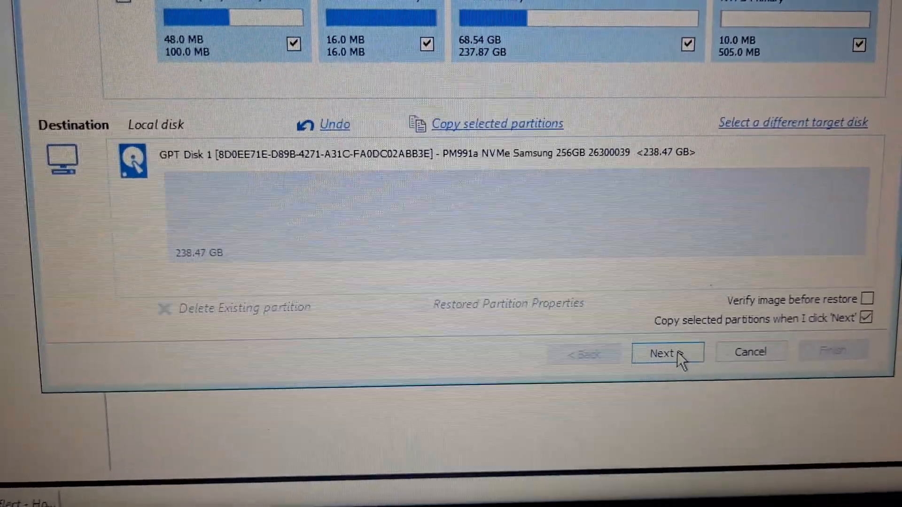
- Advance the restore wizard to the Confirm Overwrite warning listing the target volumes
{"action": "left_click", "coordinate": [667, 353]}
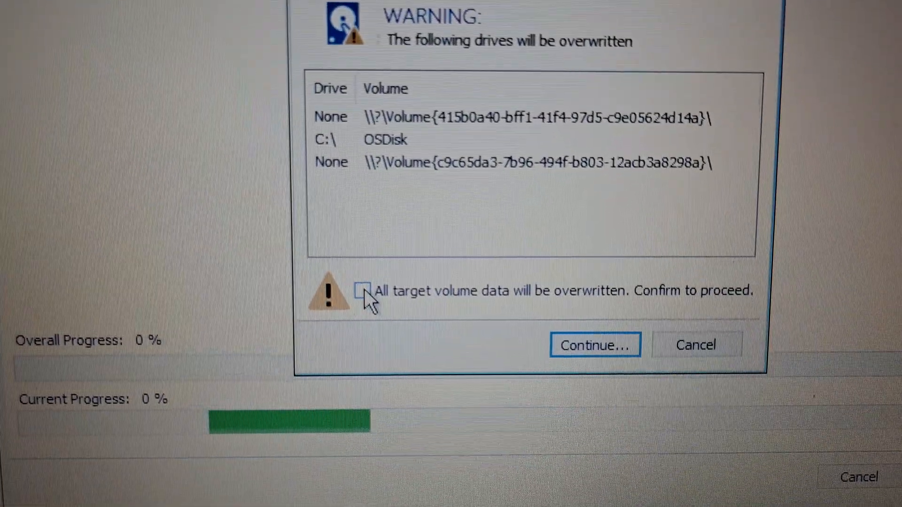
- Confirm that all target volume data will be overwritten and continue so the restore runs
{"action": "left_click", "coordinate": [362, 290]}
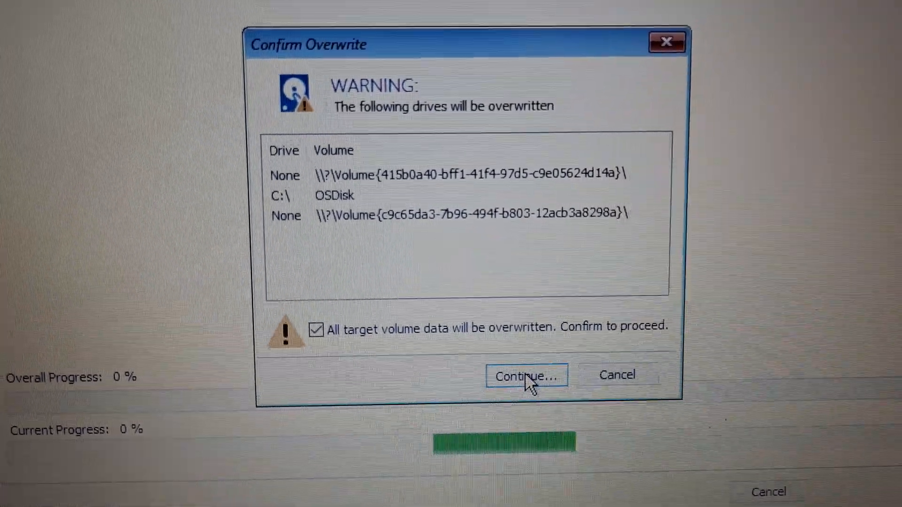
{"action": "left_click", "coordinate": [526, 376]}
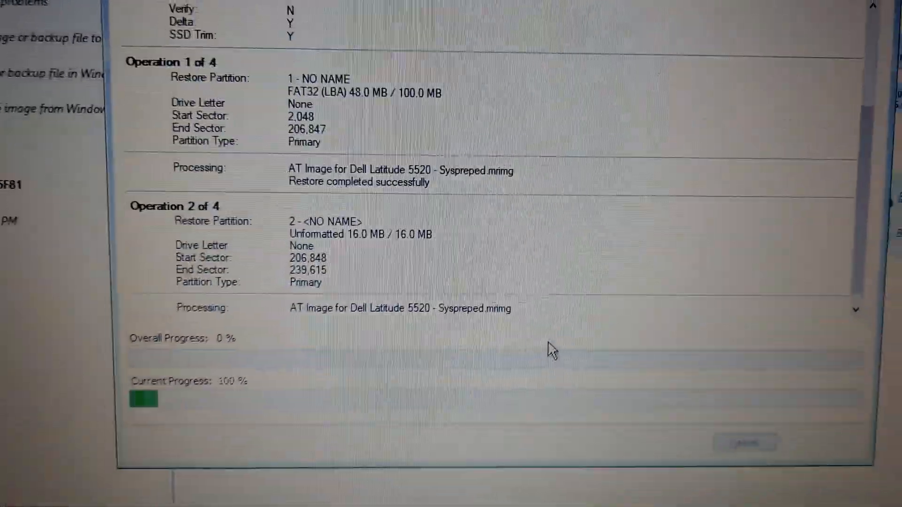